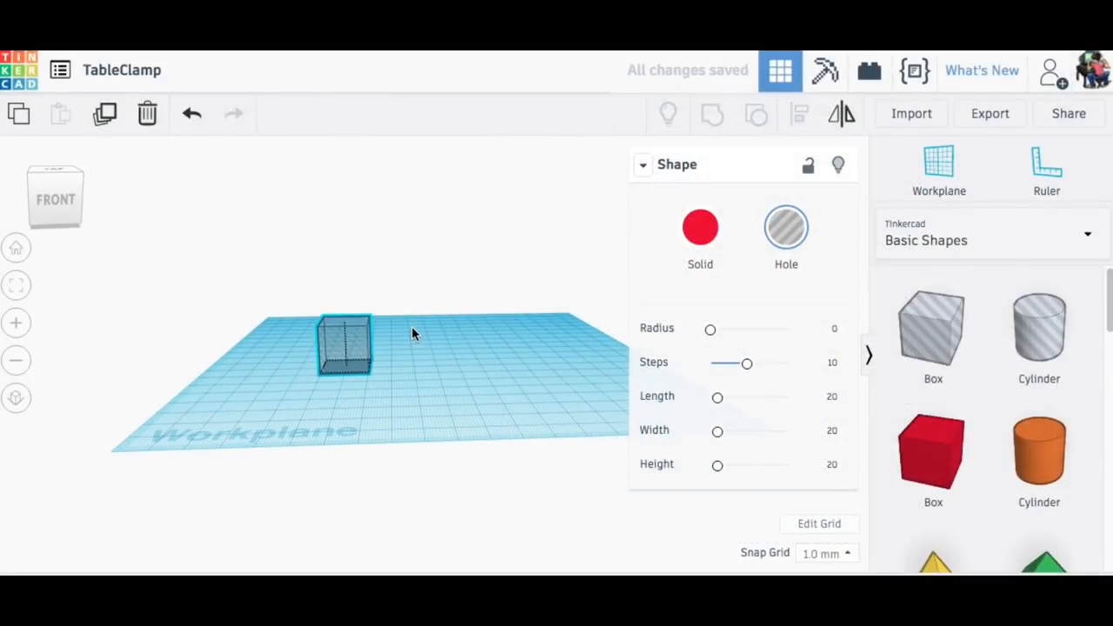
Add a hole cylinder and stretch it to 84 mm tall.
left_click(1046, 166)
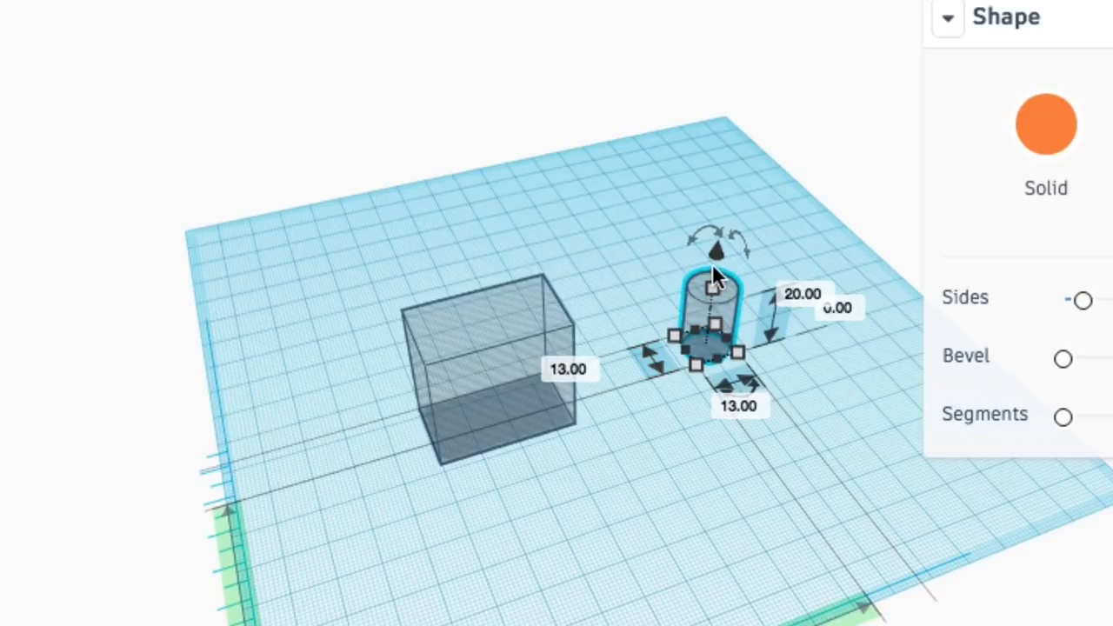
left_click_drag(709, 278, 739, 61)
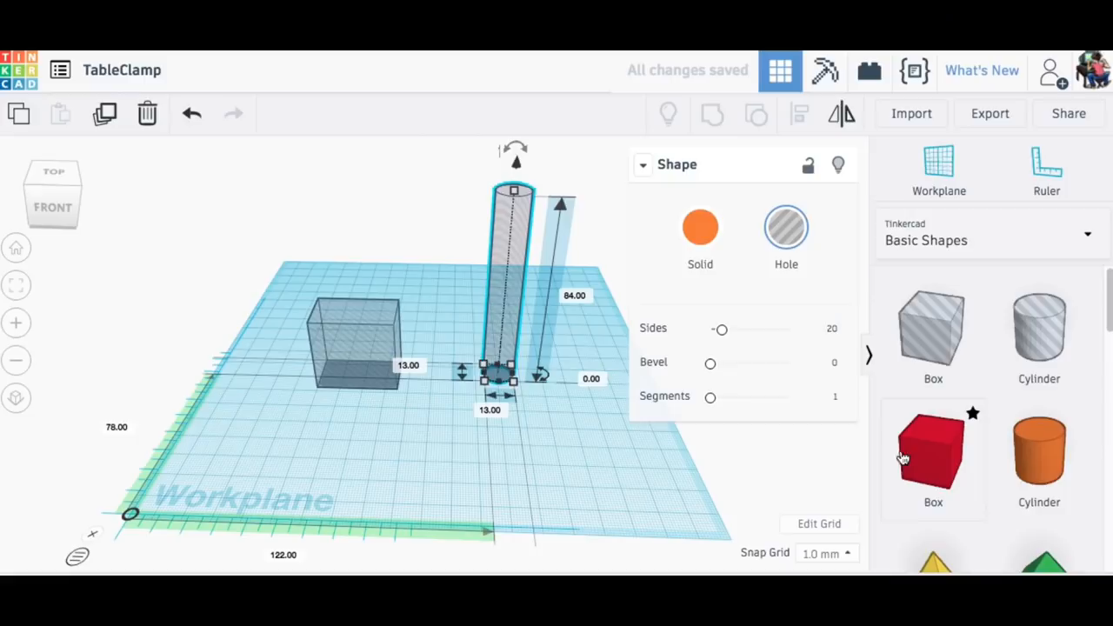
Add a red box in front of the box hole and resize it to 55 wide, 45 tall.
left_click(933, 449)
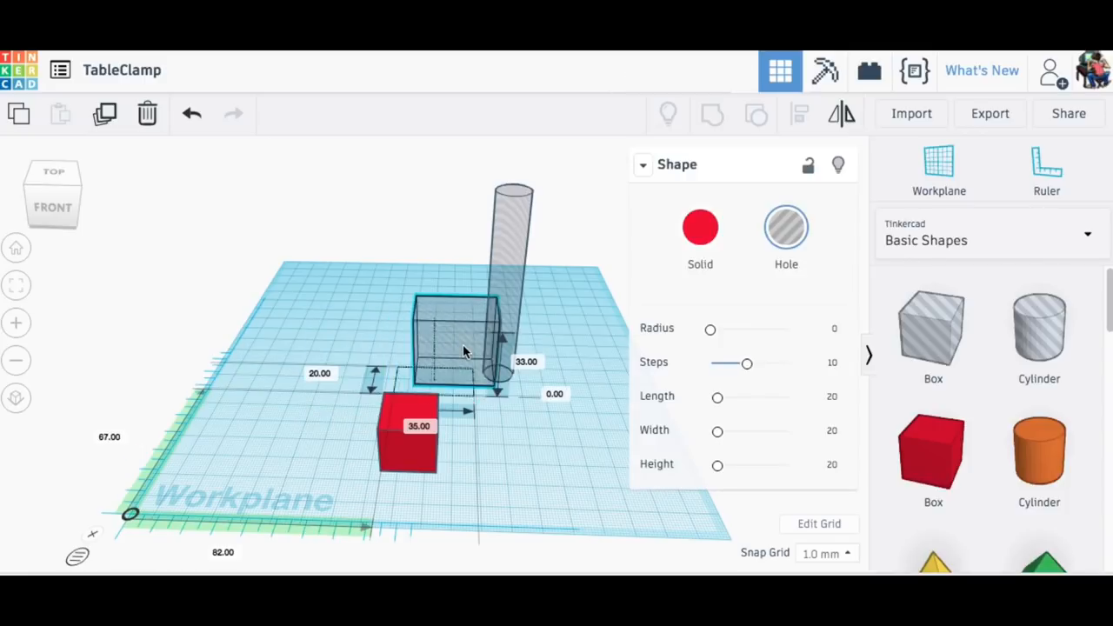
left_click_drag(409, 426, 434, 391)
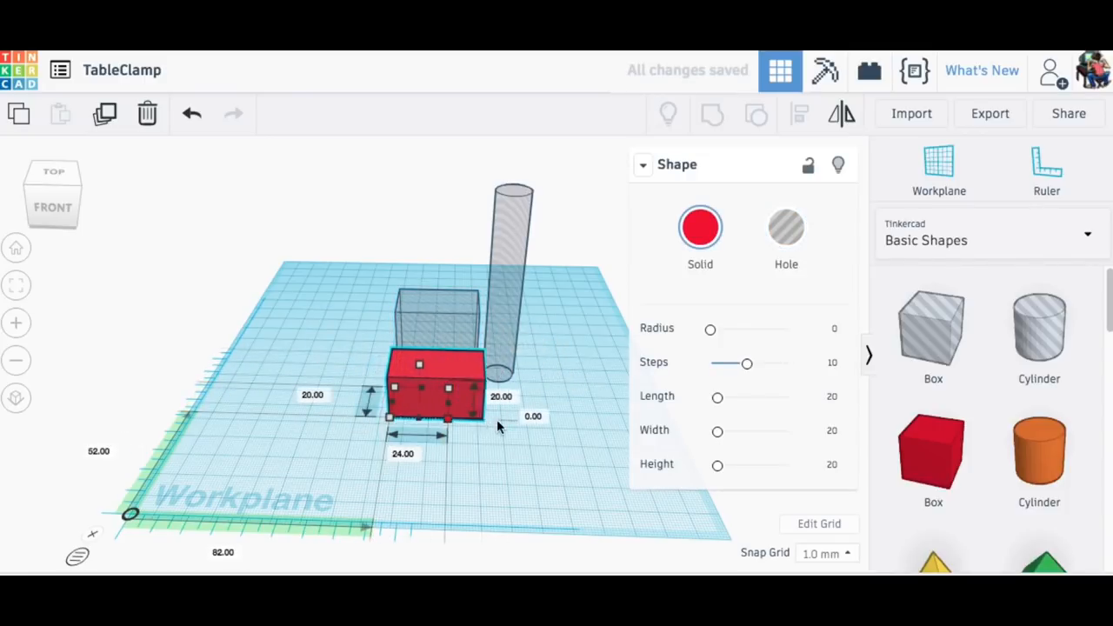
left_click_drag(449, 436, 525, 436)
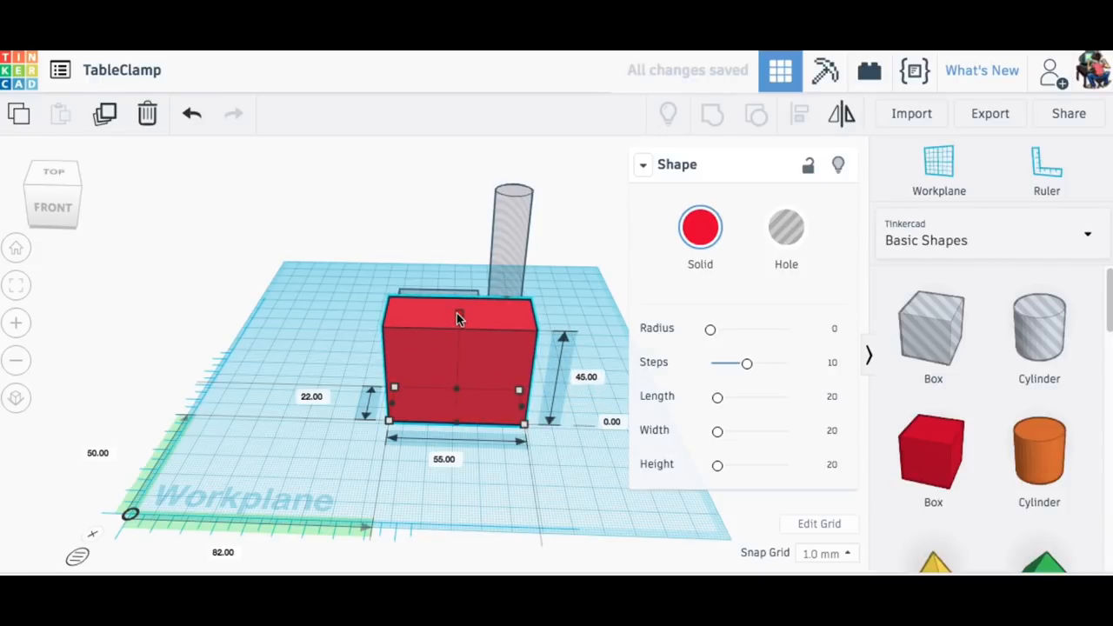
Round the red box's edges with a radius of about 4.
left_click_drag(710, 329, 716, 329)
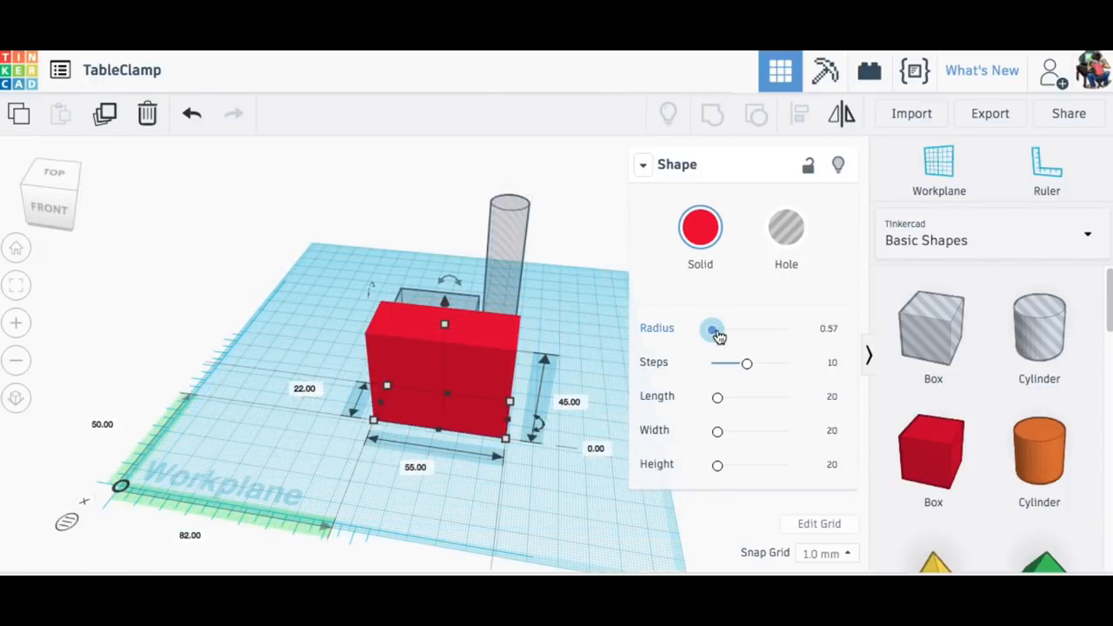
left_click_drag(714, 327, 730, 328)
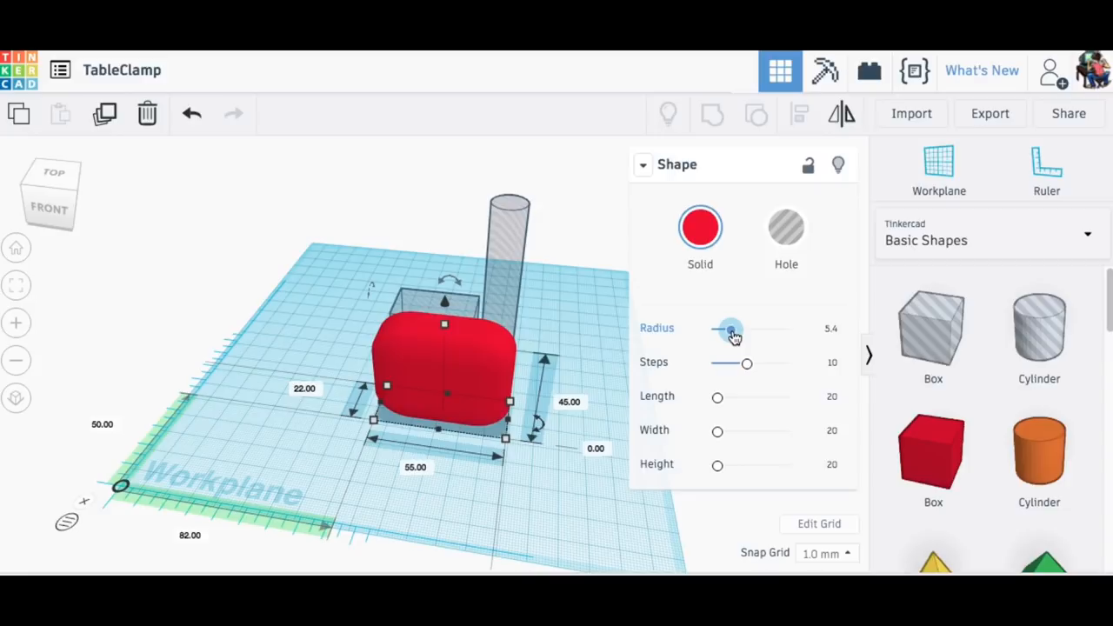
left_click_drag(731, 328, 724, 329)
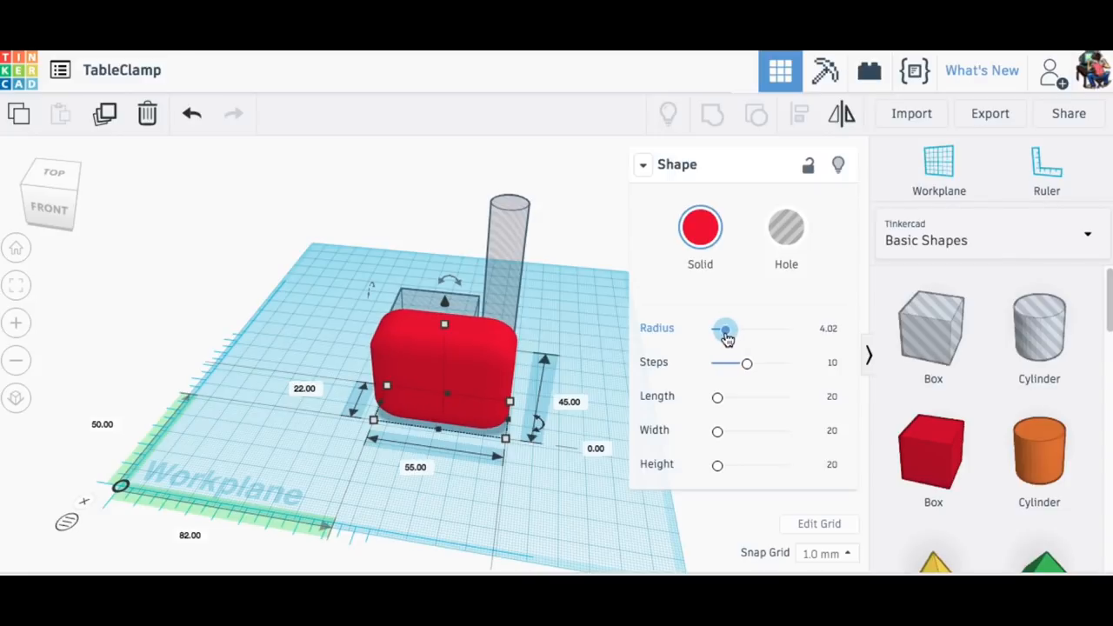
left_click_drag(726, 329, 717, 329)
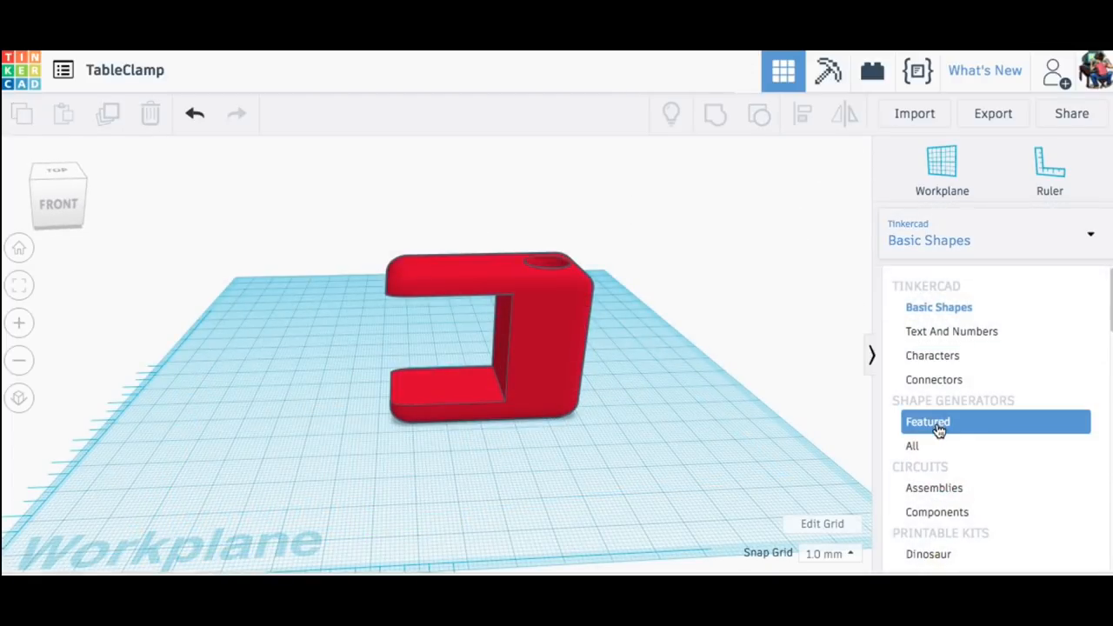
Drop an ISO metric thread from Featured generators and raise its segments.
left_click(928, 422)
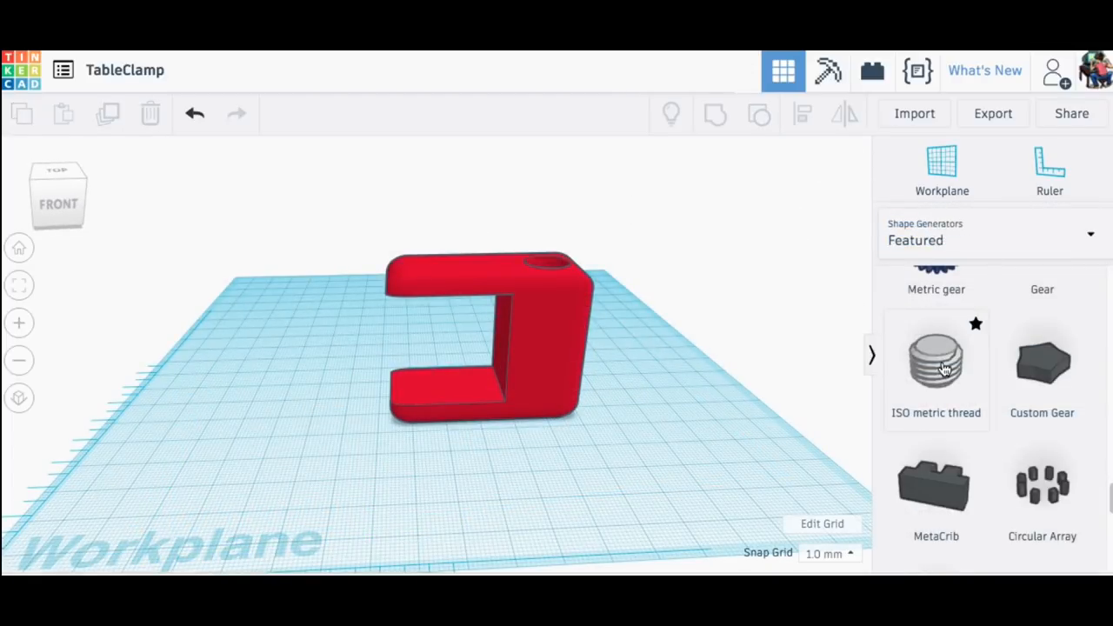
left_click(936, 361)
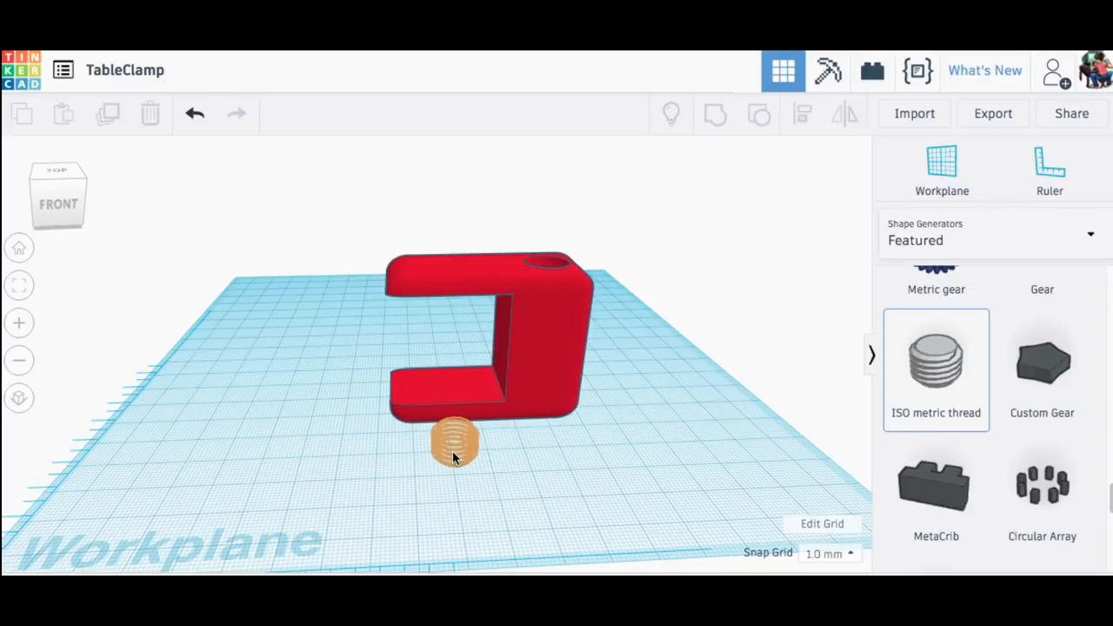
left_click(453, 444)
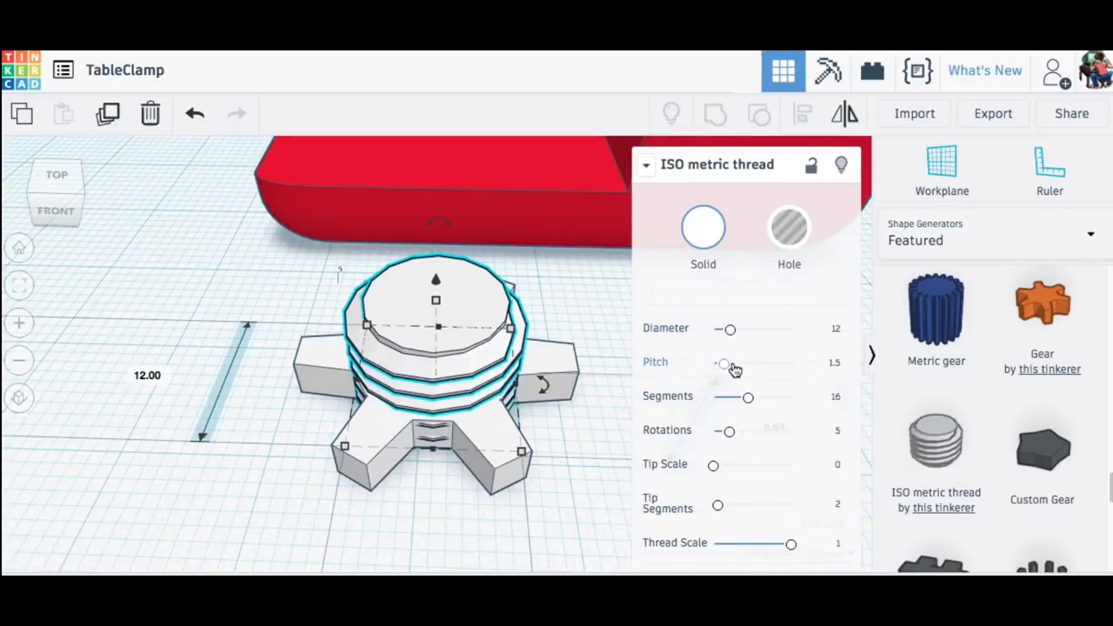
left_click_drag(748, 397, 763, 397)
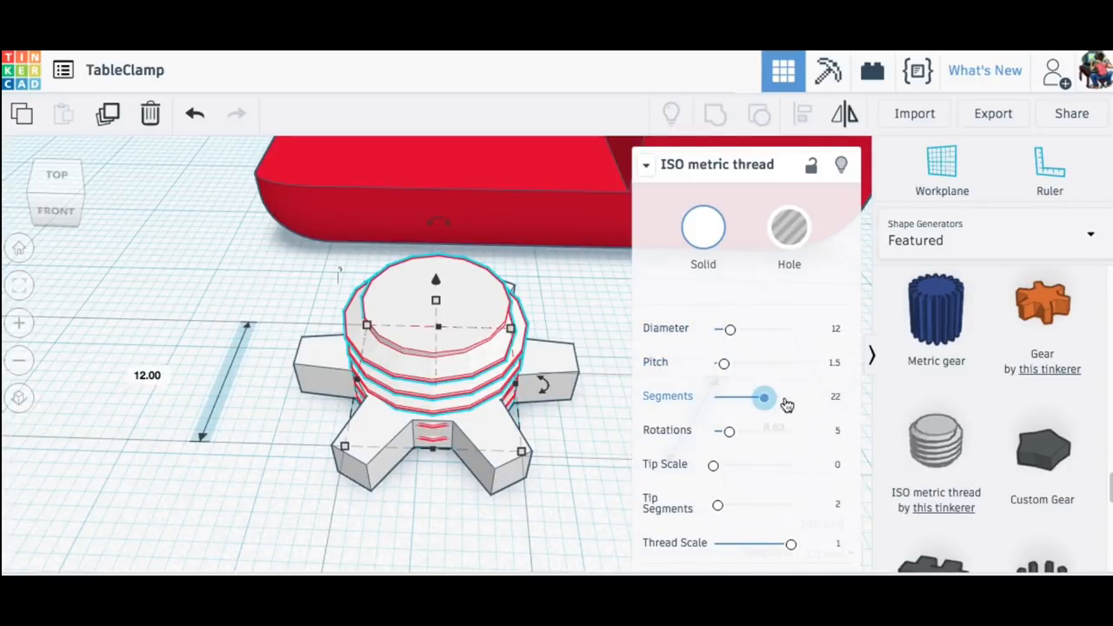
left_click_drag(763, 397, 790, 397)
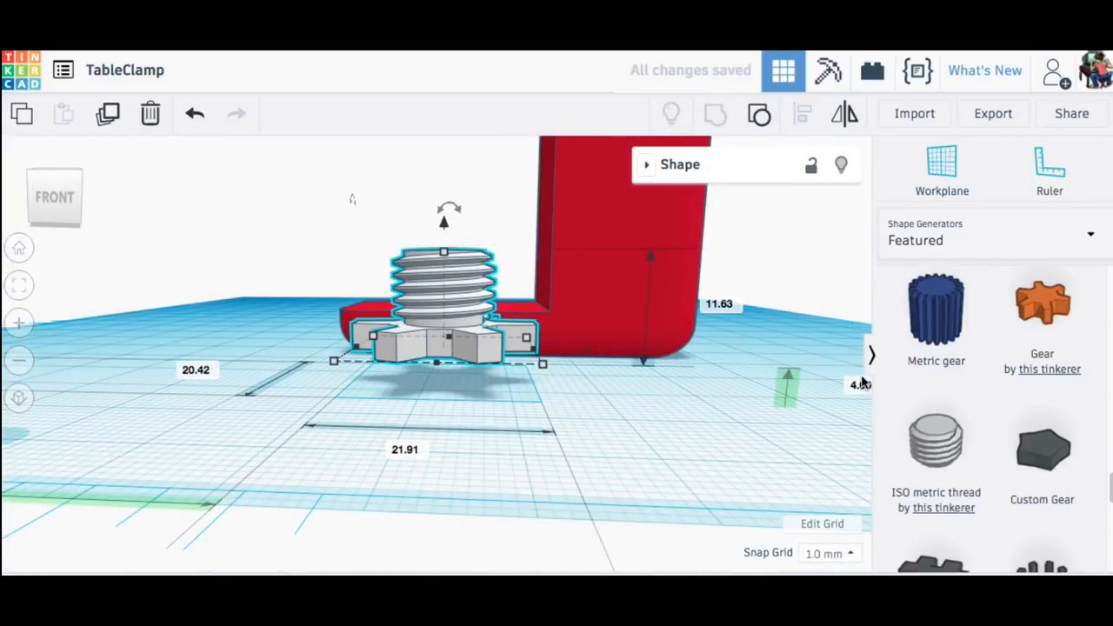
Select the thread copy inside the lower arm and turn it into a hole.
left_click(1050, 170)
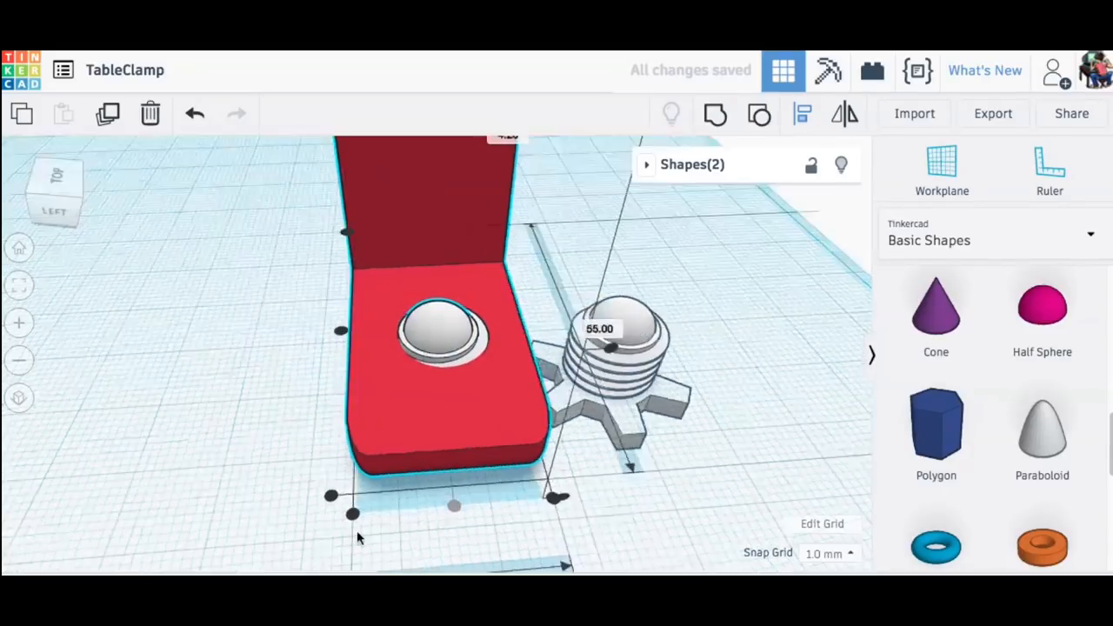
left_click(789, 228)
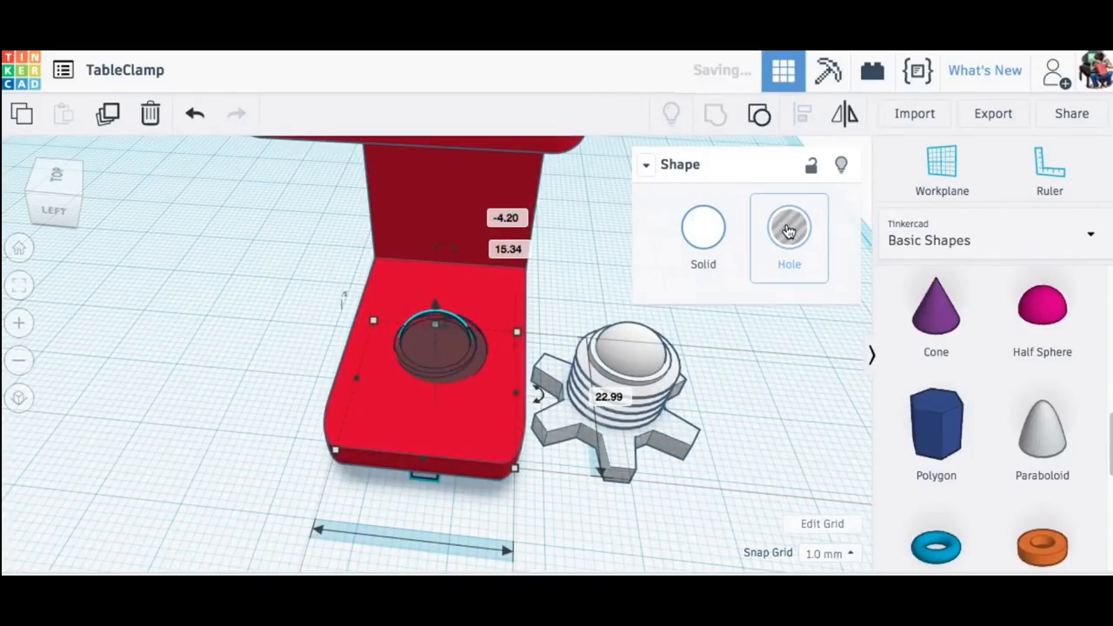
left_click(789, 235)
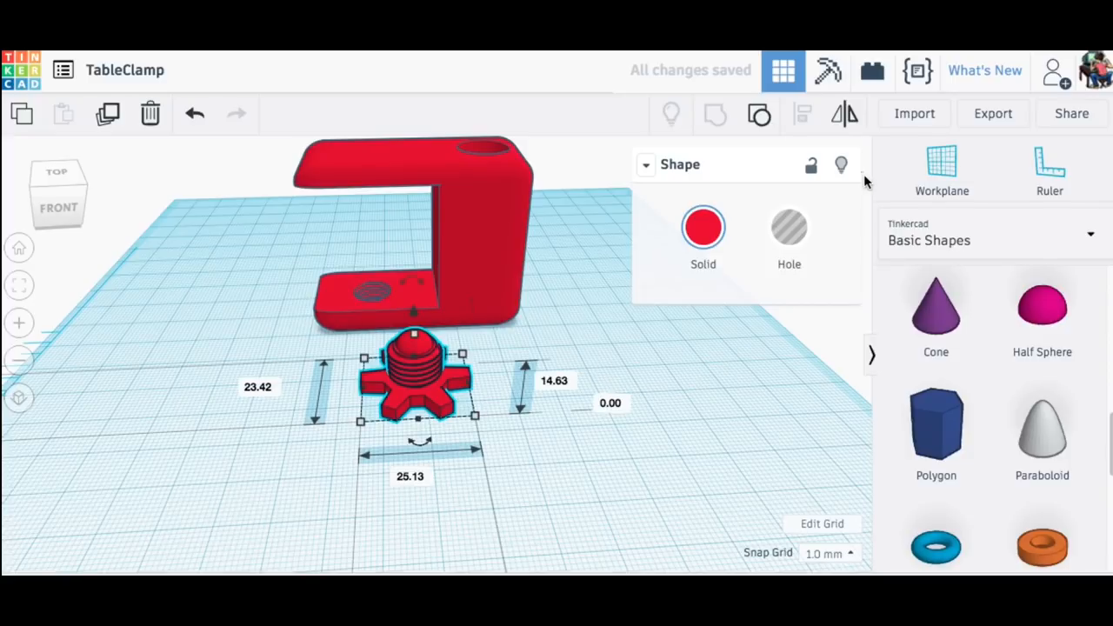
Export the knob as a 3D print file, then open Export for the clamp body.
left_click(992, 113)
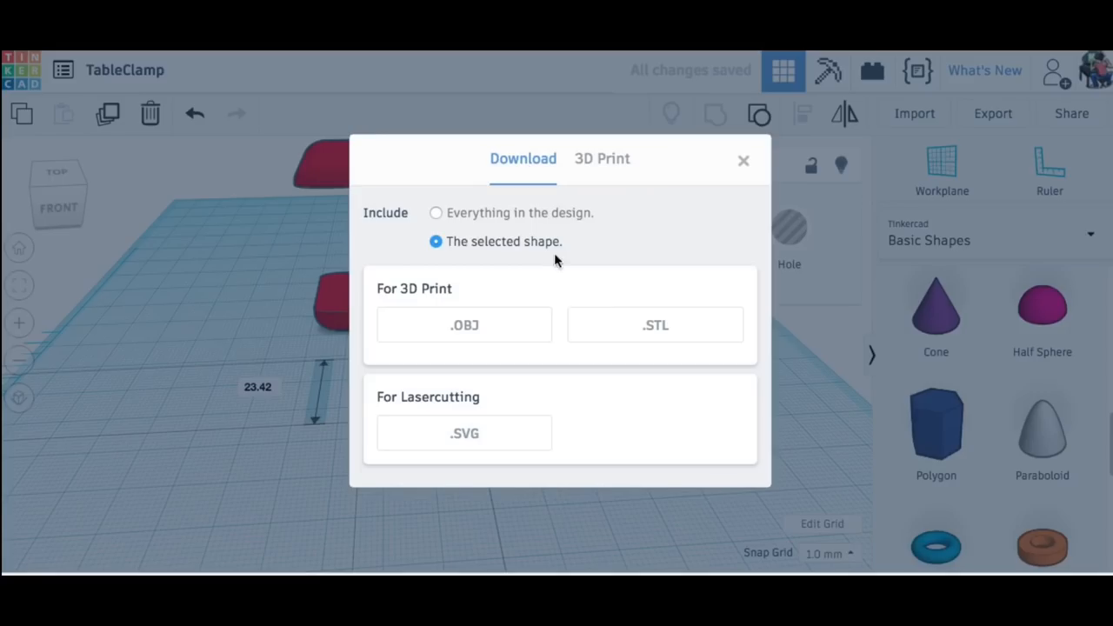
left_click(743, 159)
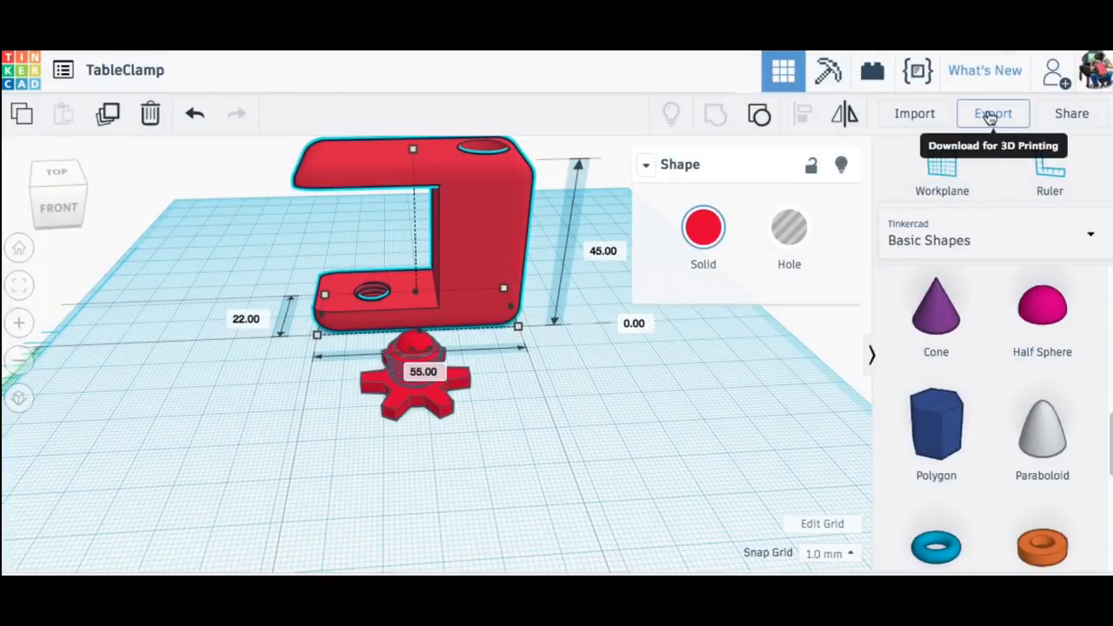
left_click(992, 113)
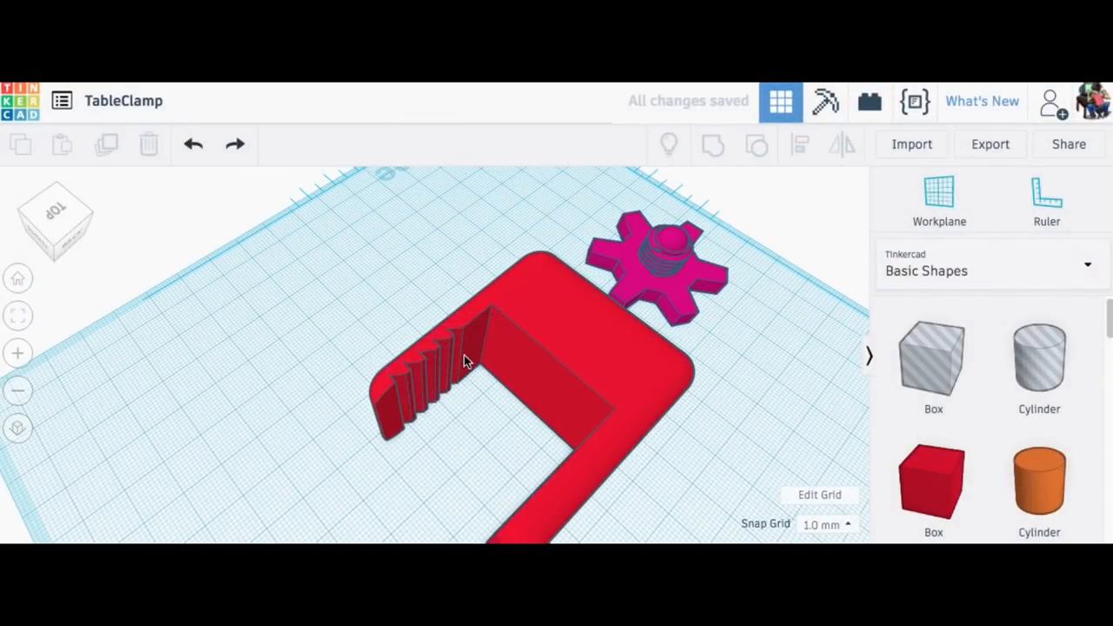
Orbit the view around the ridged clamp.
left_click_drag(460, 361, 404, 406)
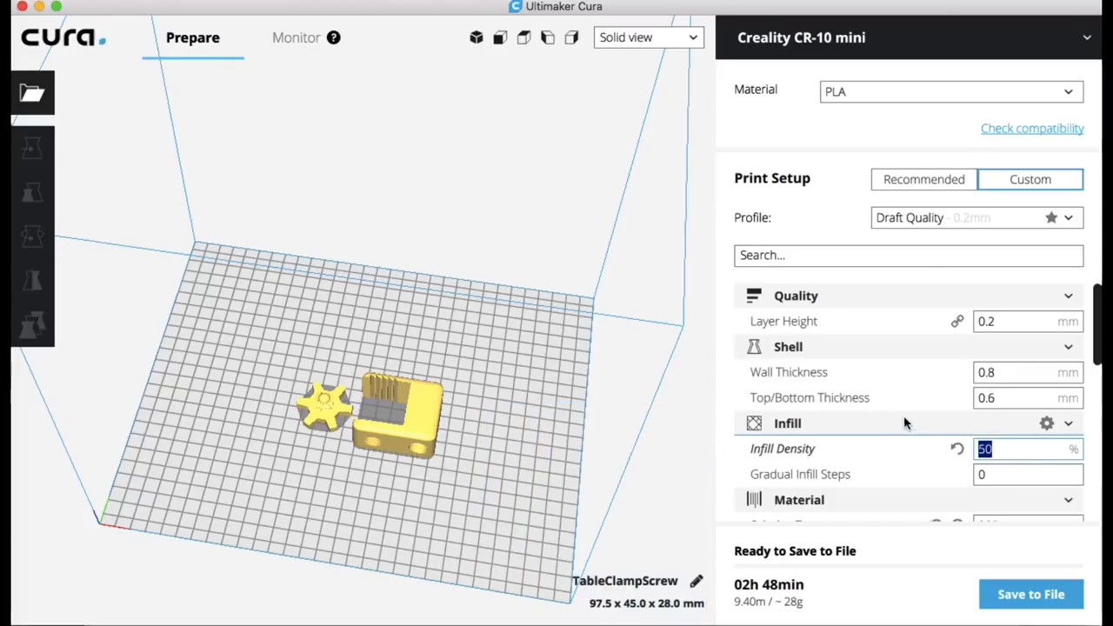
mouse_move(768, 584)
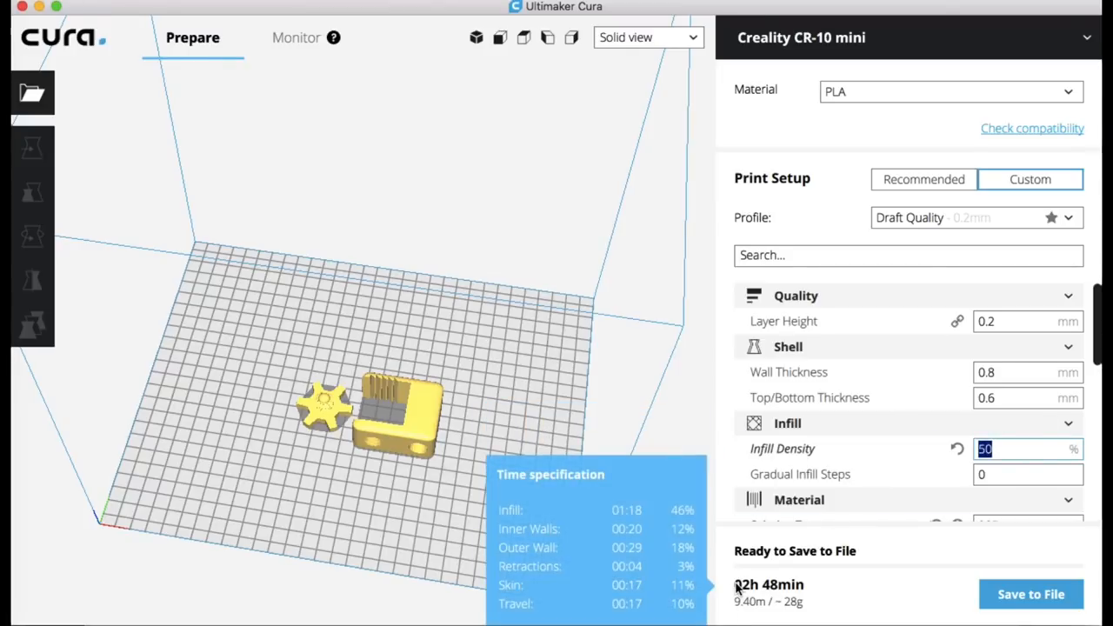